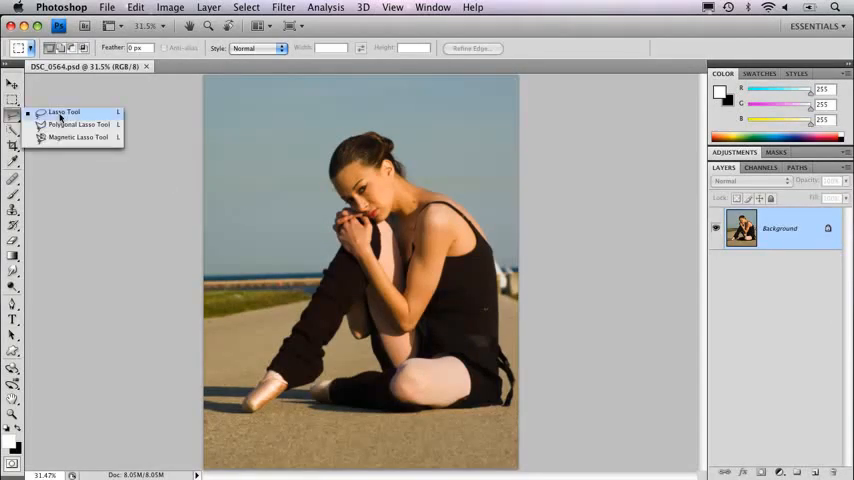
{"action": "mouse_move", "coordinate": [88, 118]}
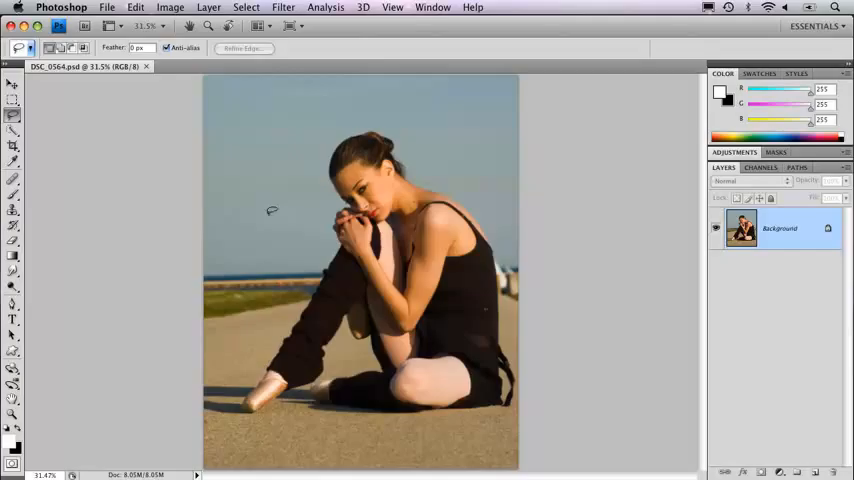
Drag across the ballerina photo with the lasso tool, leaving no selection drawn.
{"action": "left_click_drag", "start_coordinate": [272, 210], "coordinate": [505, 288]}
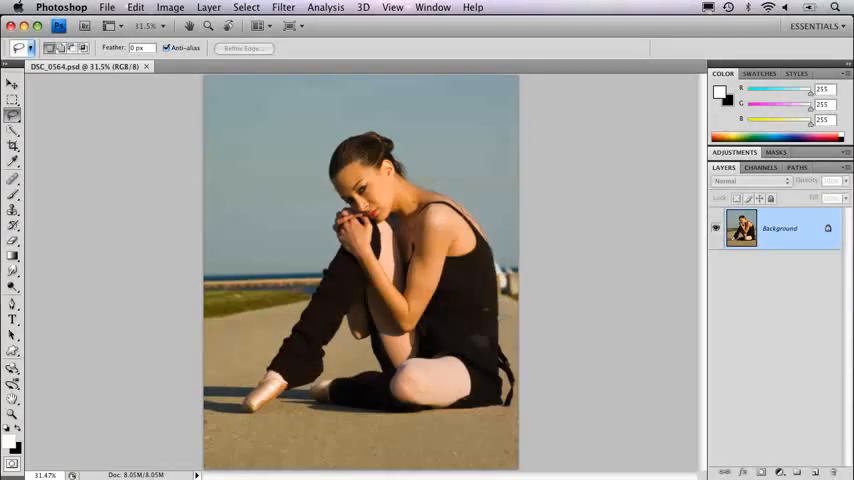
{"action": "mouse_move", "coordinate": [433, 279]}
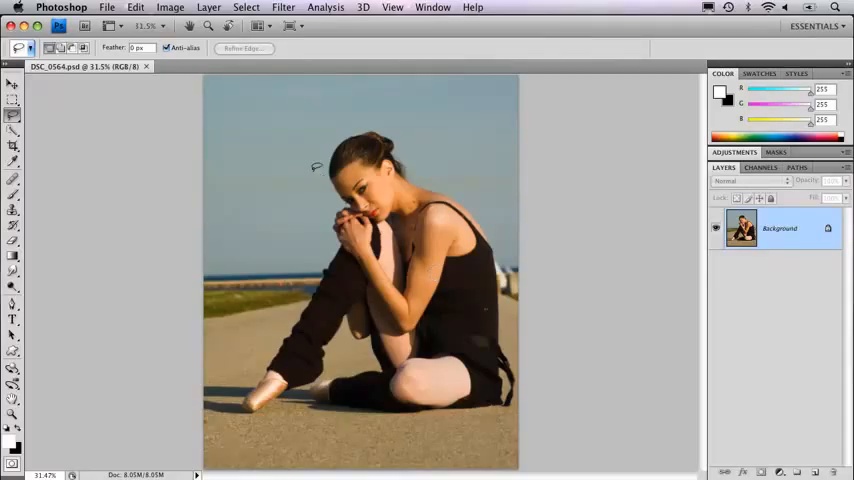
{"action": "mouse_move", "coordinate": [378, 197]}
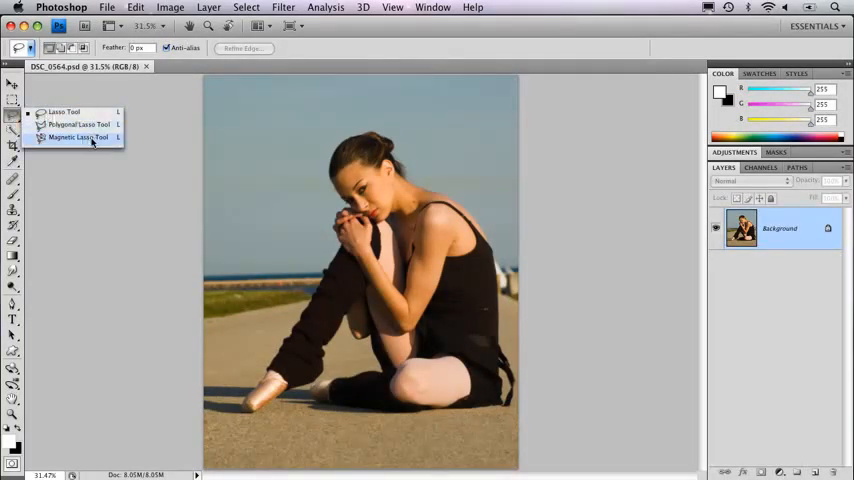
Choose the Magnetic Lasso Tool for edge-snapping selections on the dancer.
{"action": "left_click", "coordinate": [80, 137]}
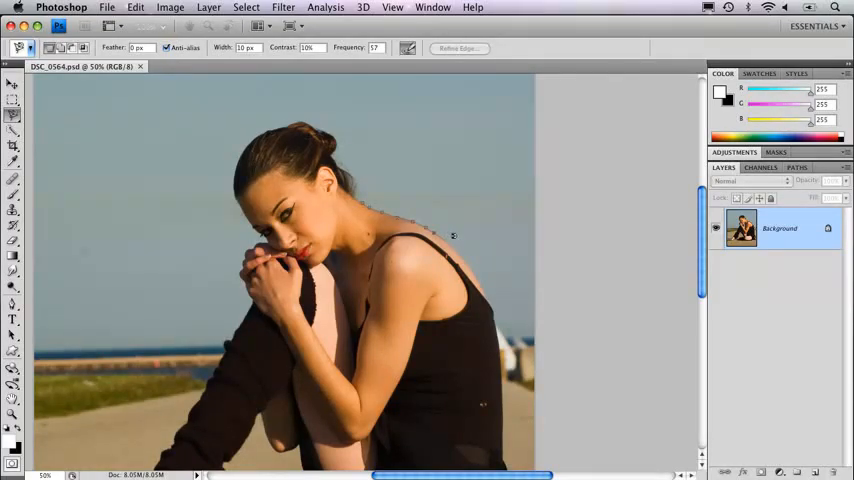
{"action": "mouse_move", "coordinate": [457, 238]}
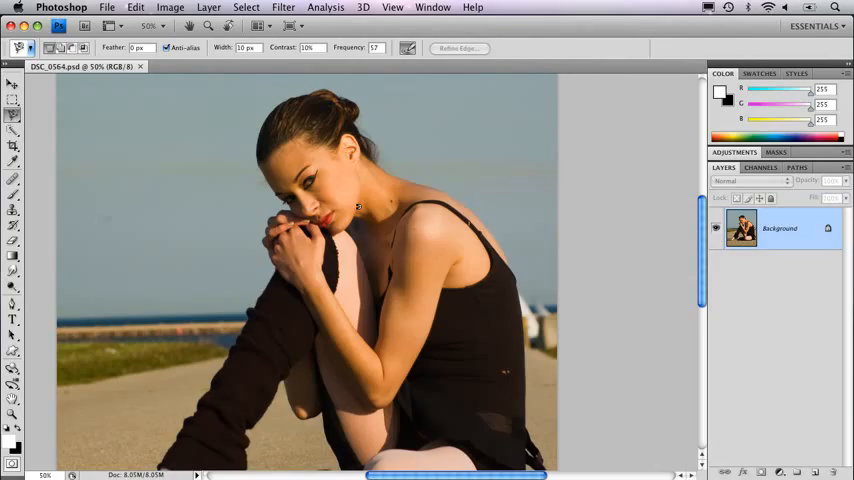
{"action": "mouse_move", "coordinate": [416, 172]}
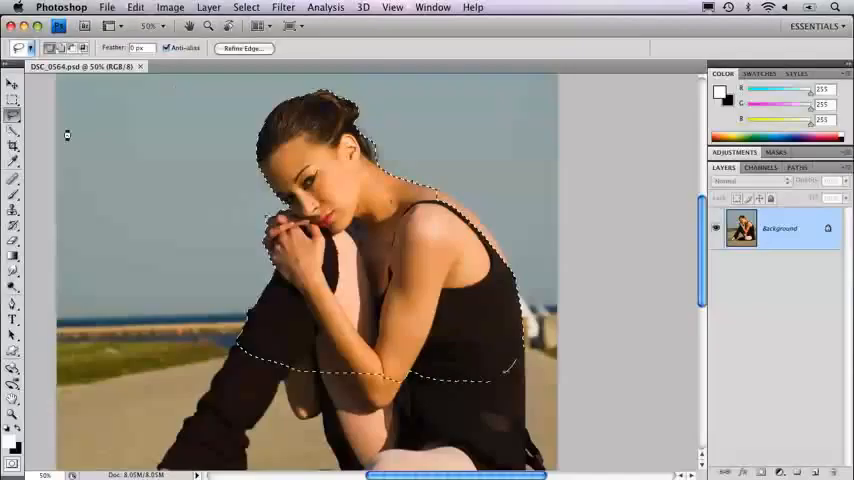
Bring up the glass-fronted building photo in its own document tab.
{"action": "left_click", "coordinate": [230, 66]}
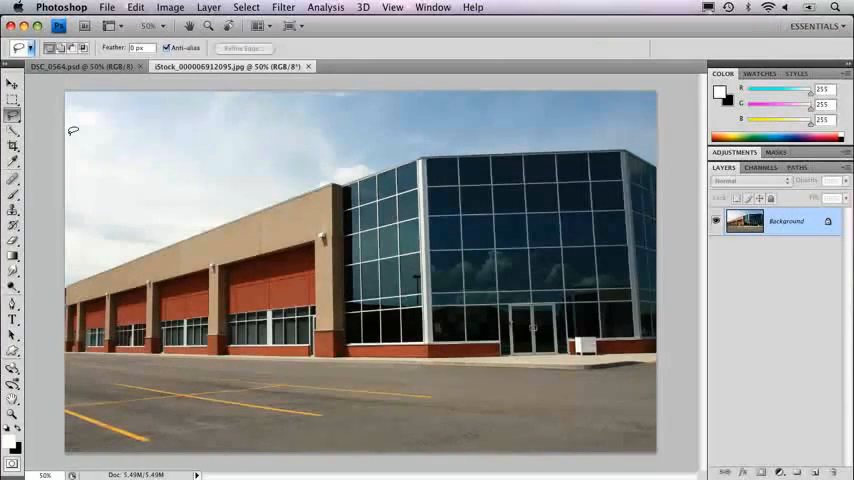
Pick the lasso tool slot in the toolbox over the building photo.
{"action": "left_click", "coordinate": [14, 115]}
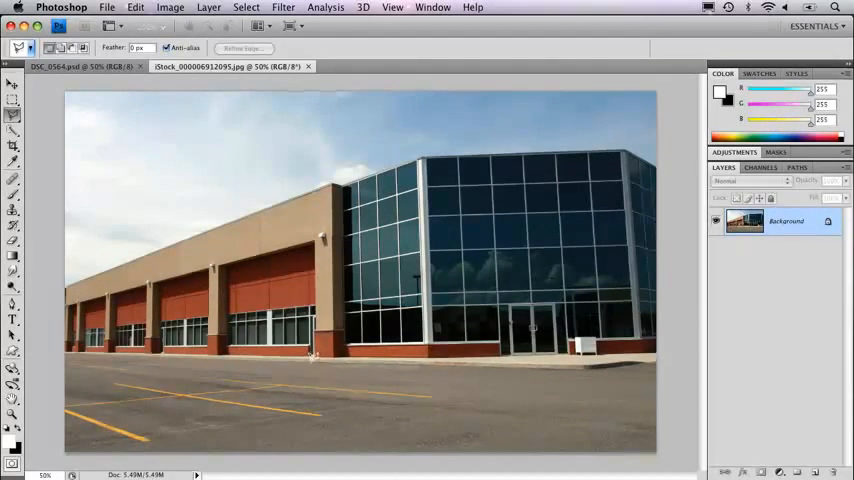
{"action": "mouse_move", "coordinate": [327, 381]}
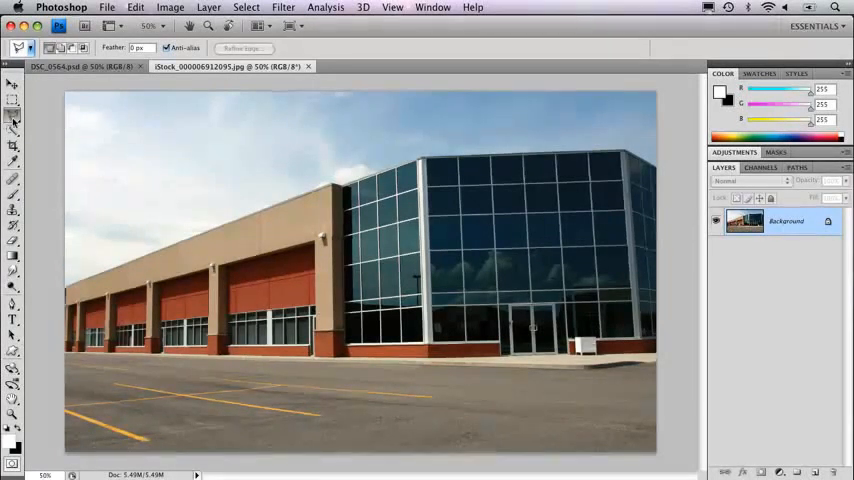
Open the lasso flyout and choose the freehand Lasso Tool.
{"action": "left_click", "coordinate": [14, 111]}
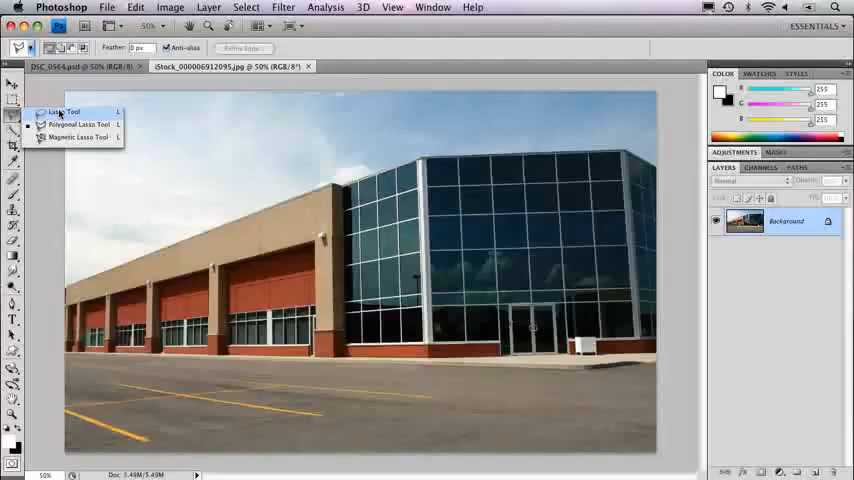
{"action": "left_click", "coordinate": [68, 111]}
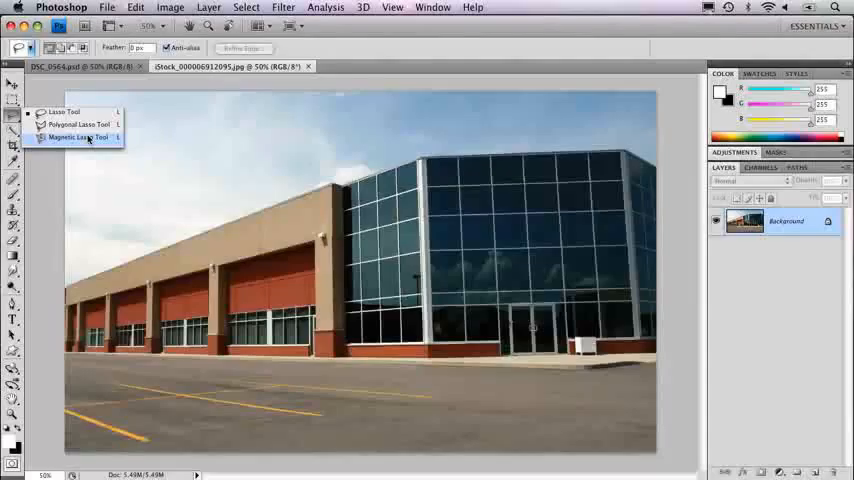
With the Magnetic Lasso, anchor an outline along the building's roofline, then deselect it.
{"action": "left_click", "coordinate": [78, 137]}
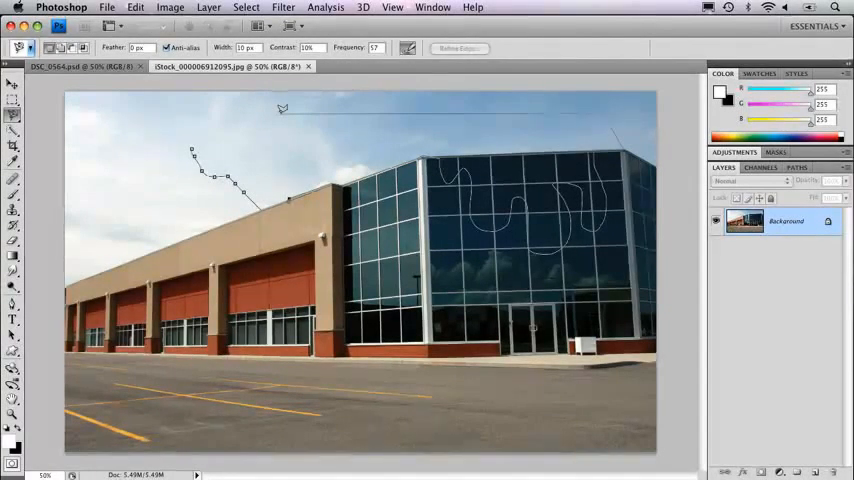
{"action": "left_click", "coordinate": [261, 123]}
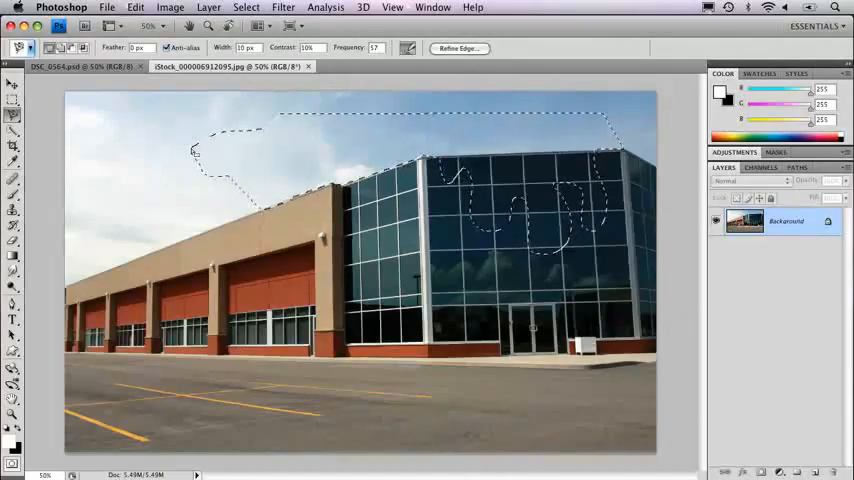
{"action": "left_click", "coordinate": [246, 7]}
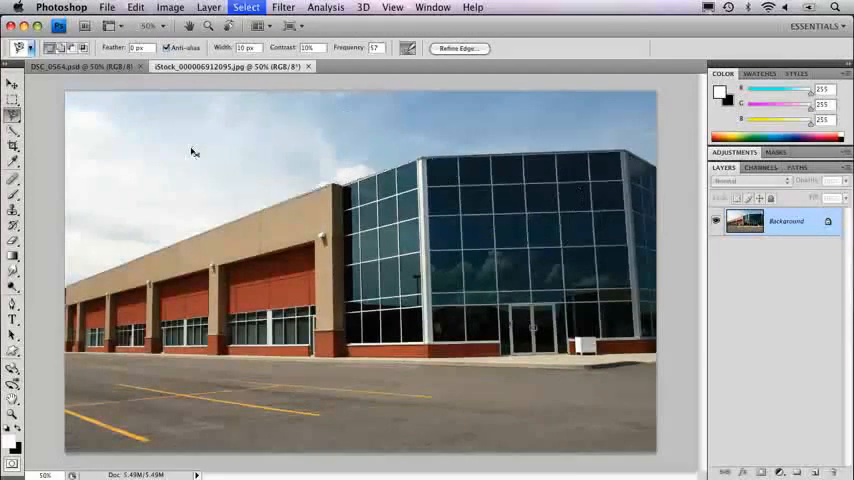